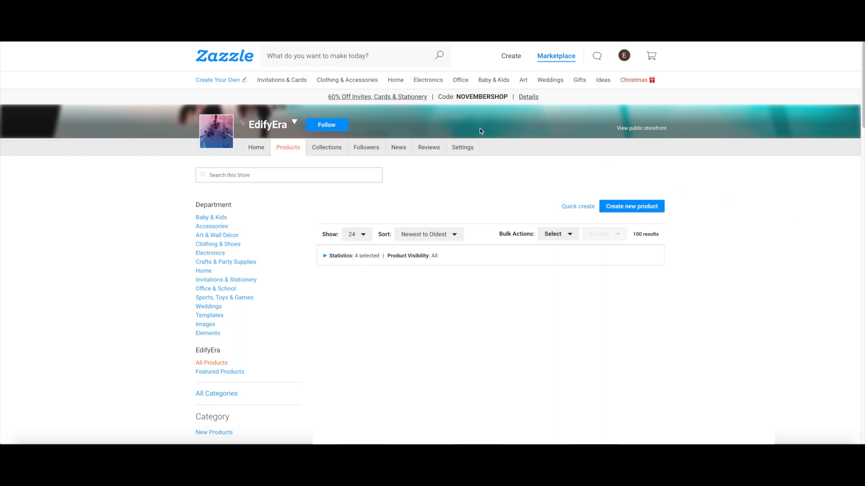
mouse_move(522, 186)
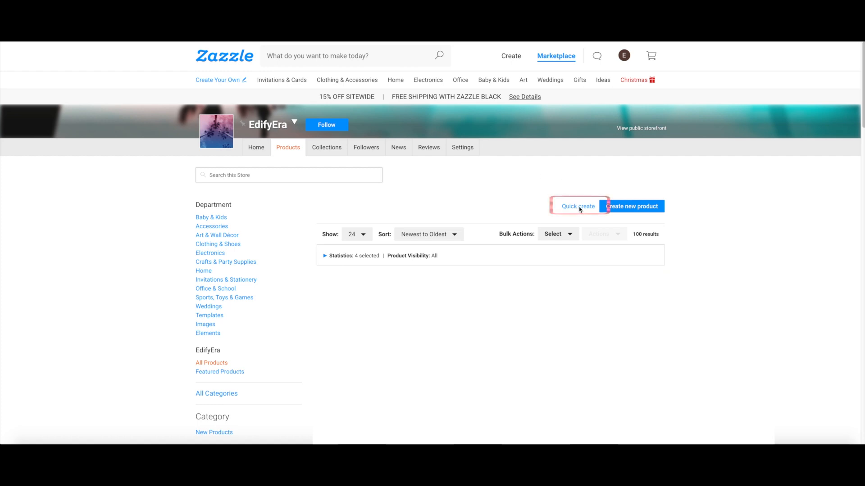
Start Quick create from the store Products page to reach the Configure your products dialog
click(579, 205)
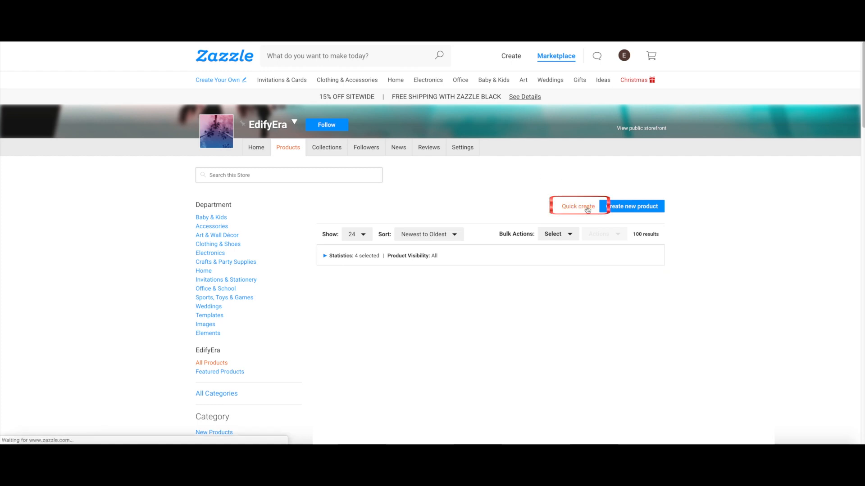
click(577, 206)
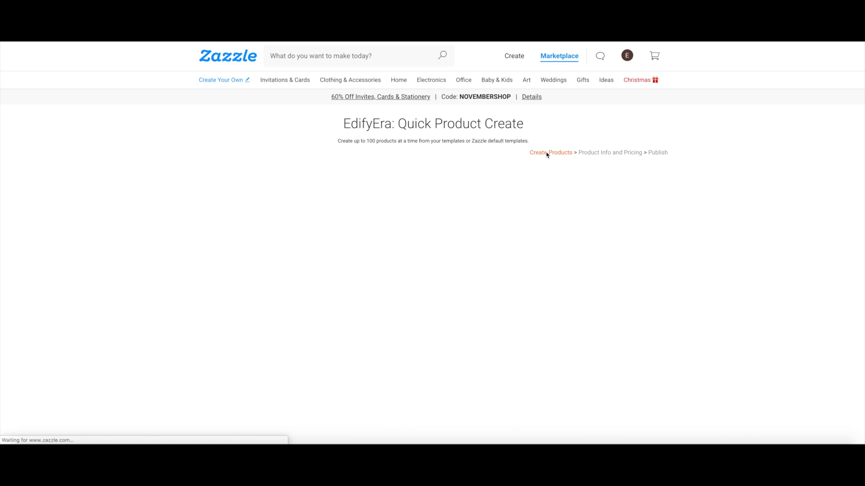
click(550, 153)
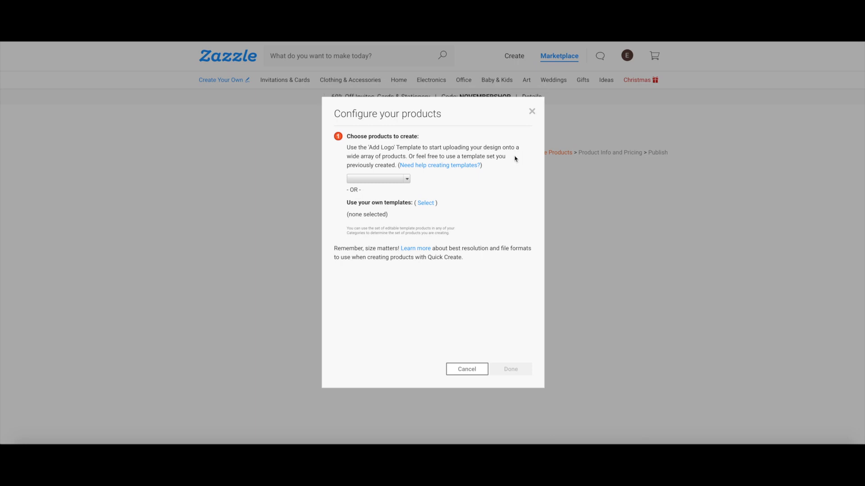
mouse_move(508, 160)
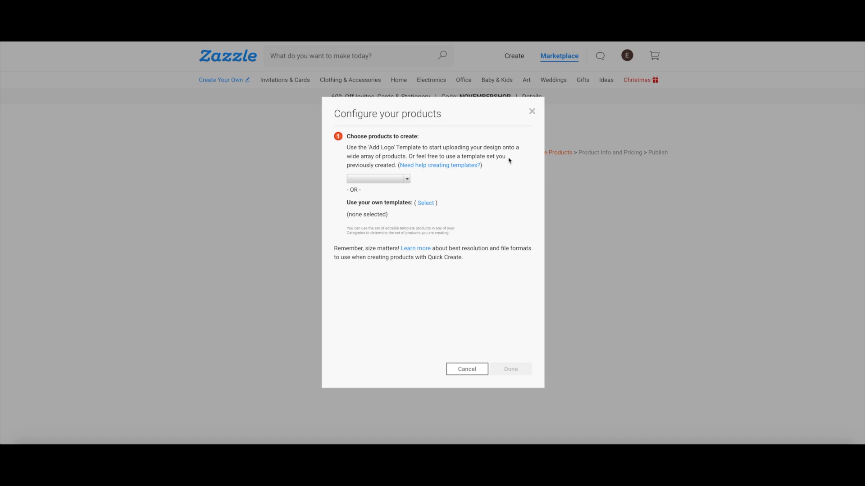
mouse_move(439, 190)
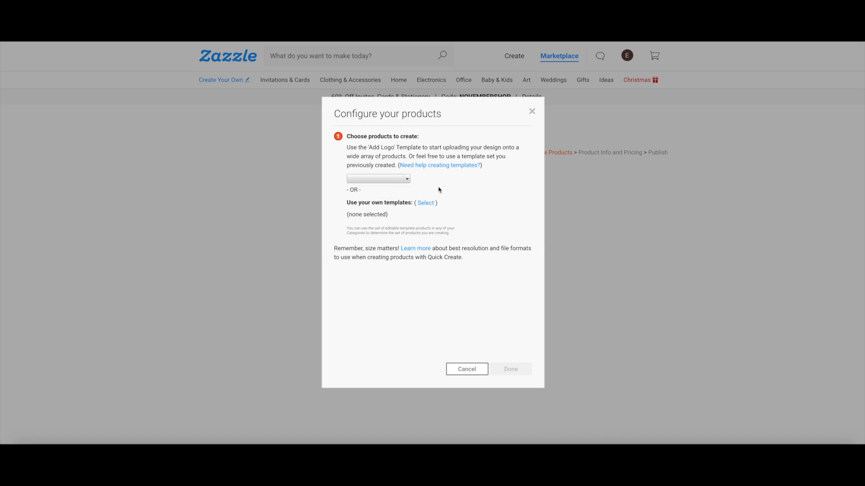
Pick the Add Logo Template set with the elephant image and generate the 20 products
click(378, 178)
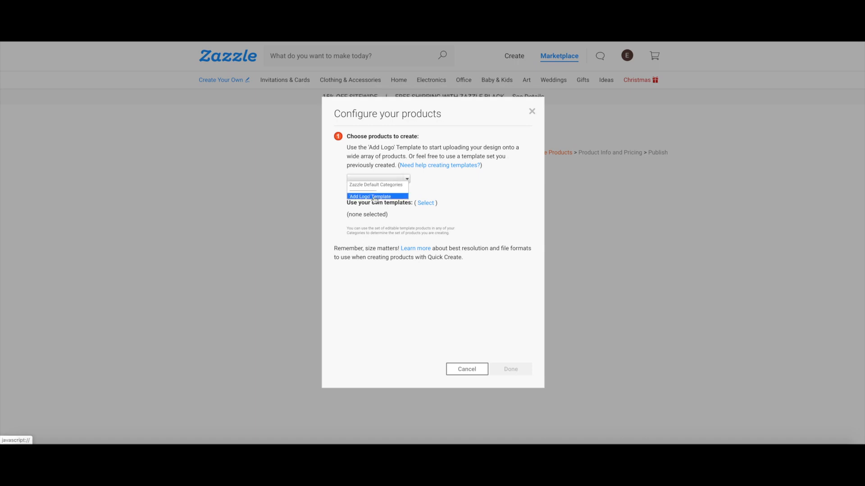
click(370, 196)
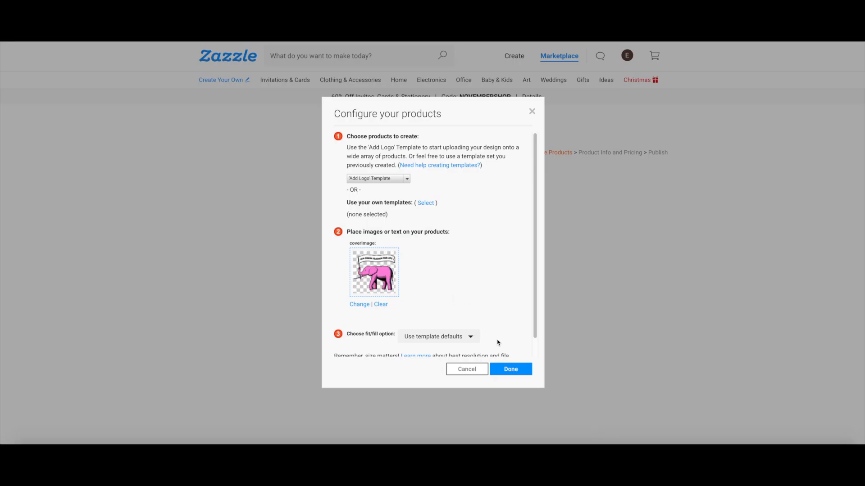
click(510, 370)
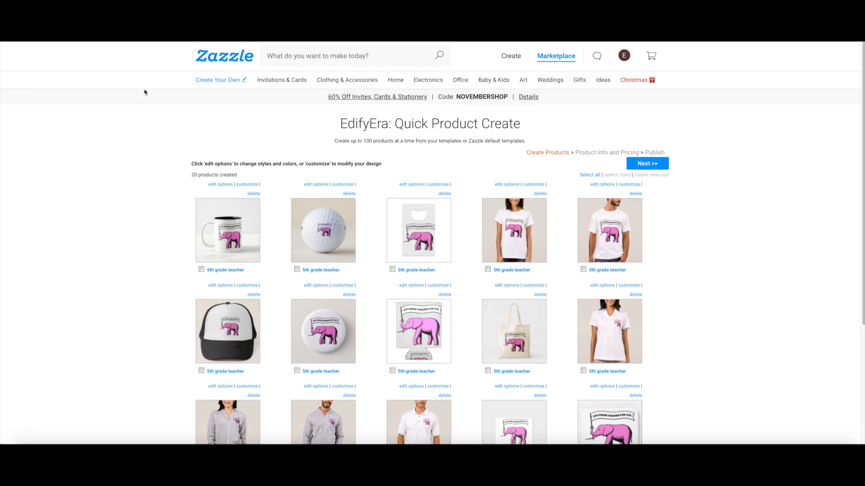
click(221, 184)
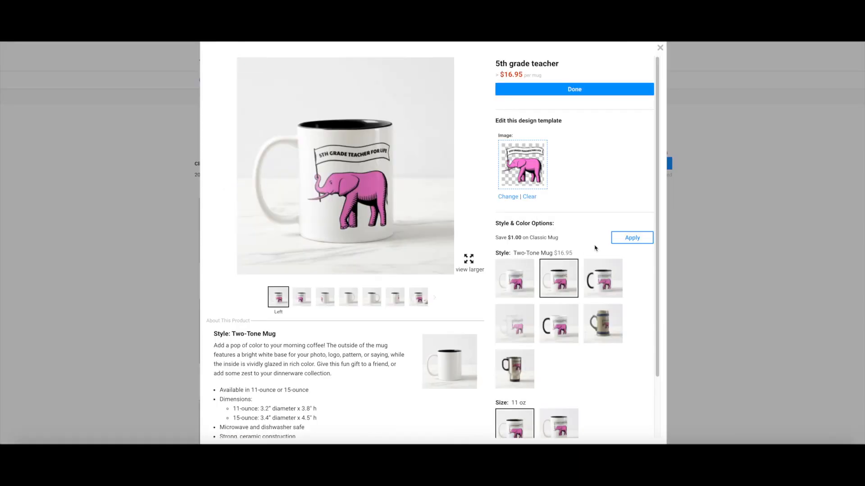
scroll(down, 3)
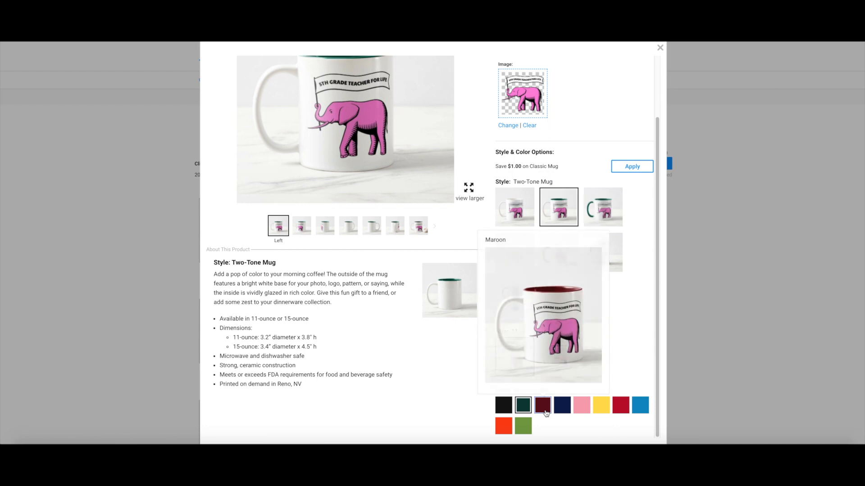
click(522, 405)
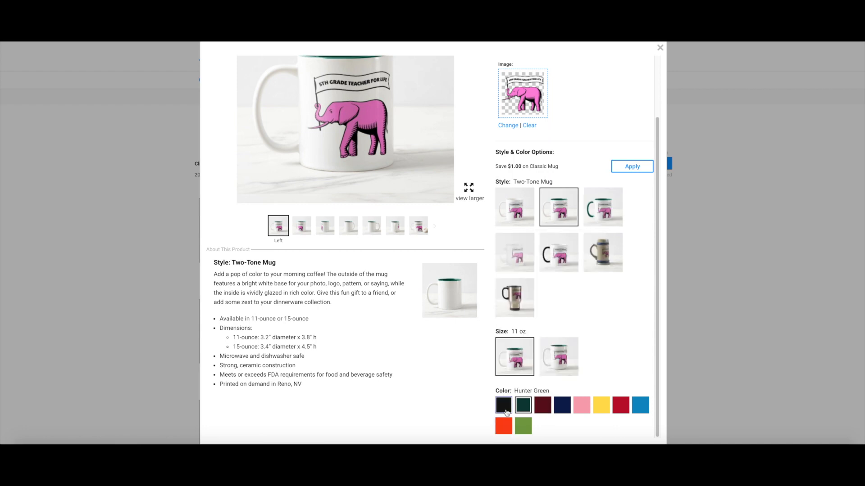
click(502, 405)
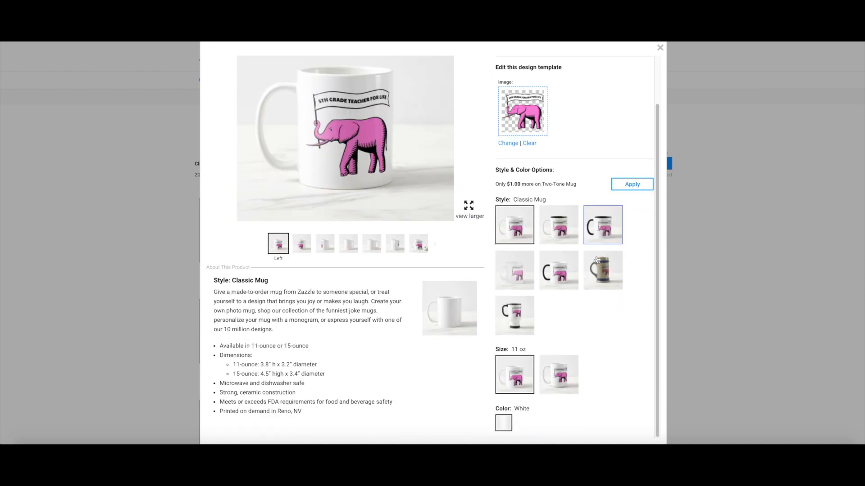
click(558, 225)
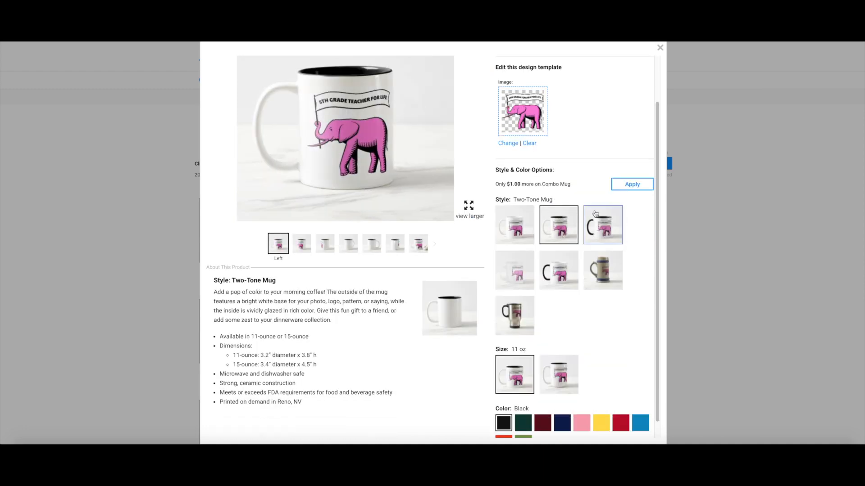
click(602, 224)
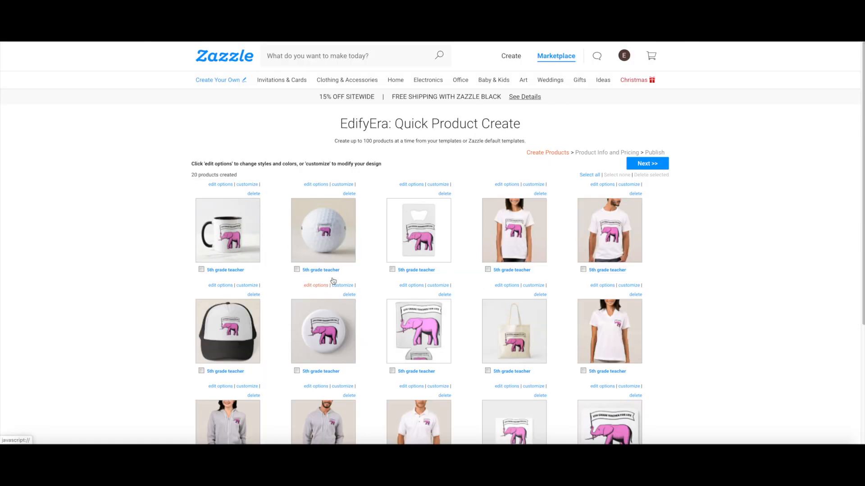
Set the button to Large 3 Inch size with the Square Button shape
click(316, 286)
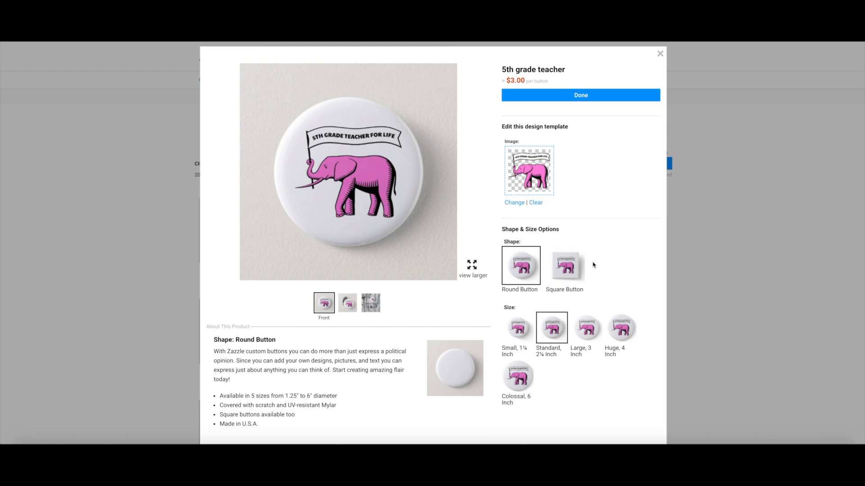
click(585, 333)
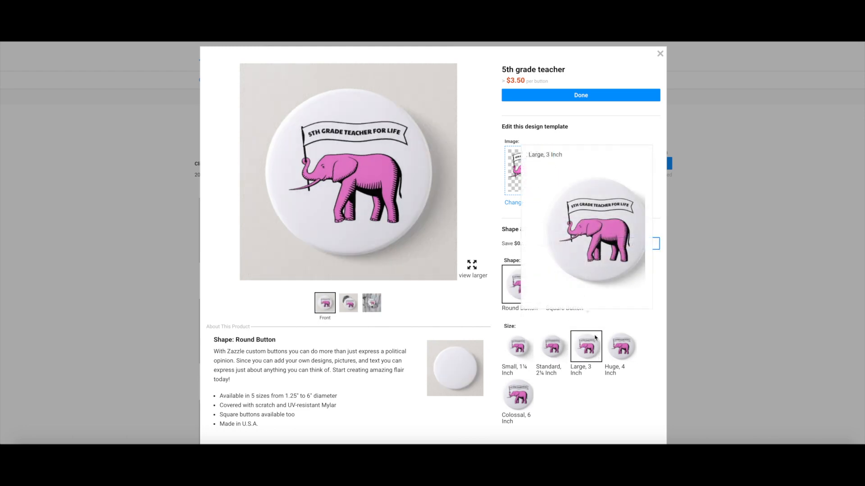
click(564, 283)
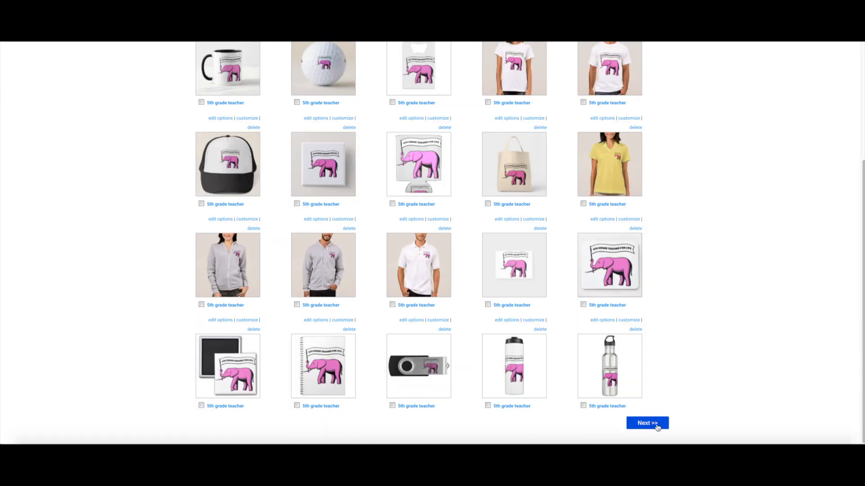
Continue with Next >> to the Product Info and Pricing page
click(647, 424)
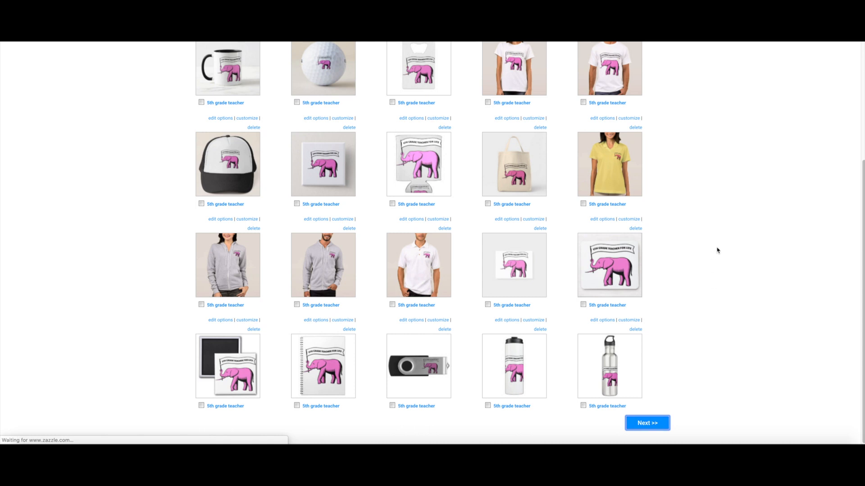
click(647, 424)
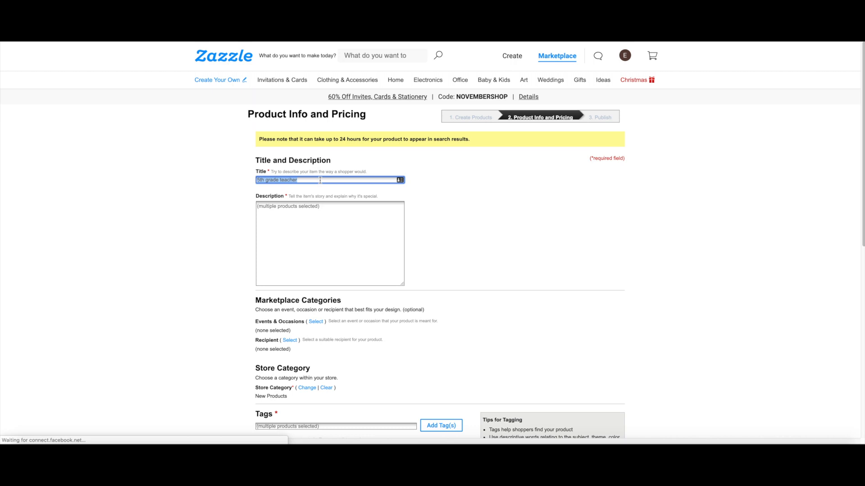
Enter title '5th Grade Teacher' and description '5th grade is the best grade to teach!'
text(%)
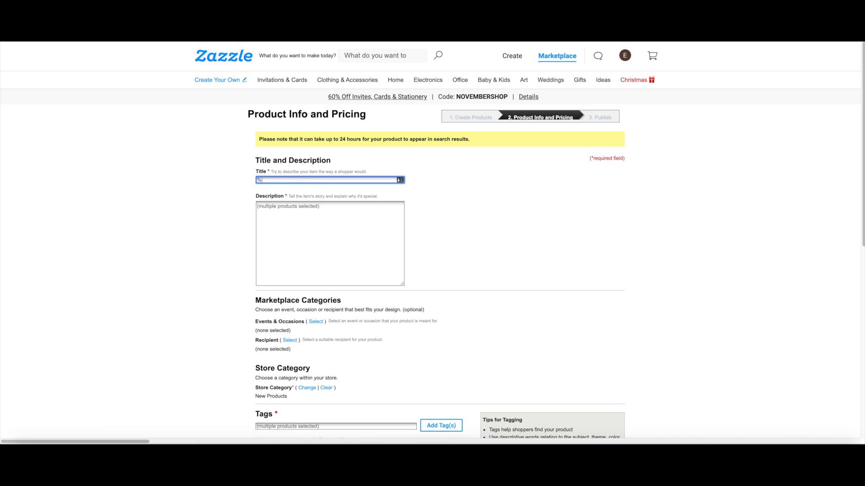
text(5th)
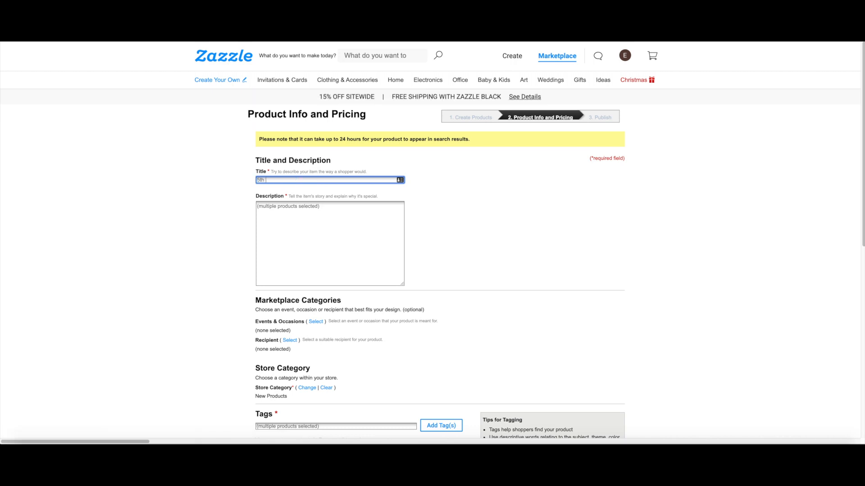
text(Grade Teacher)
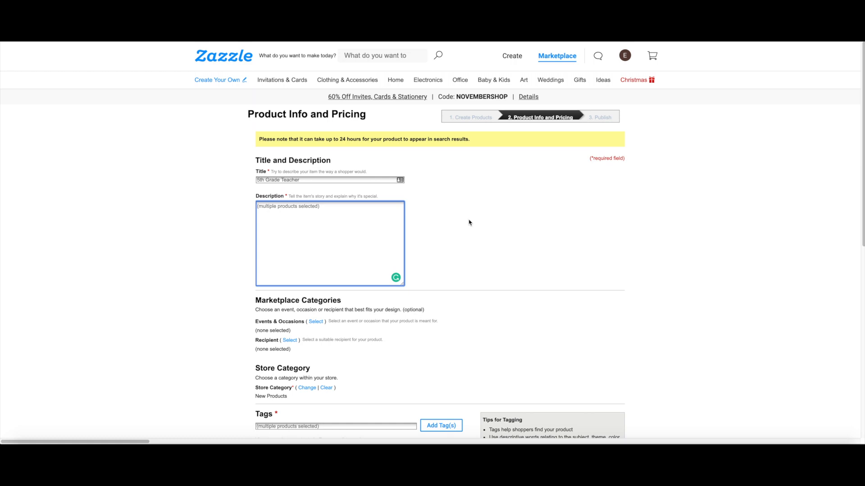
text(5th grade)
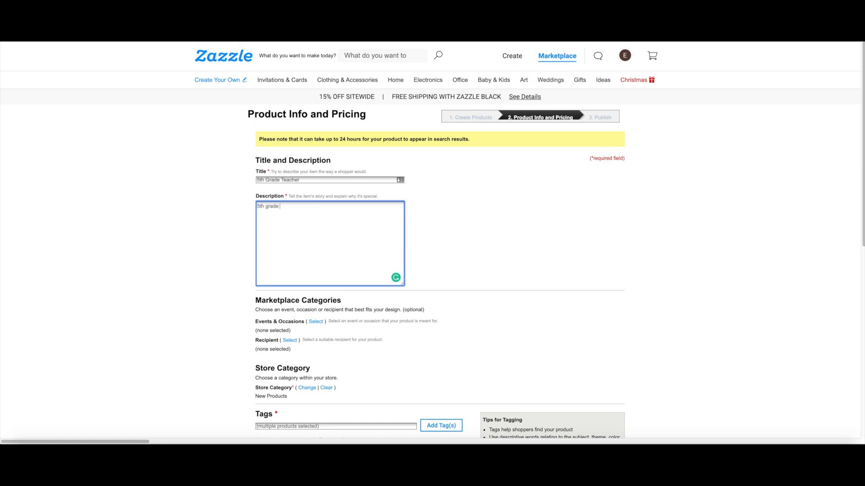
text(is the best grade to teach!)
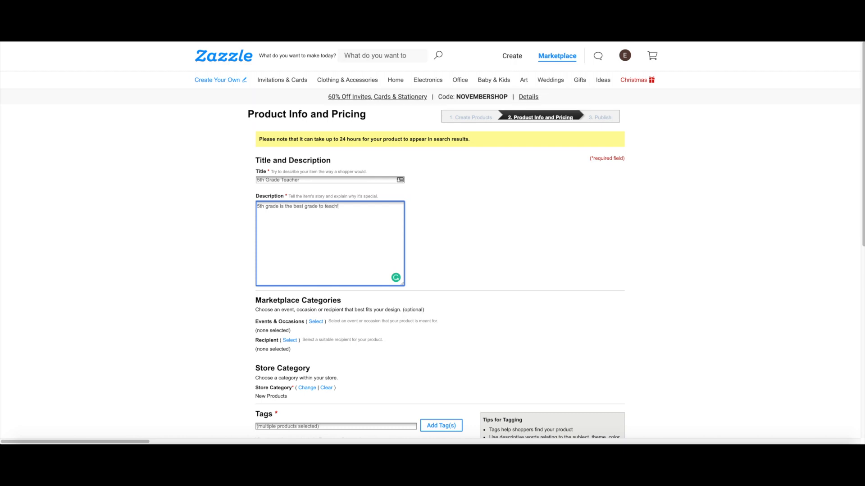
scroll(down, 3)
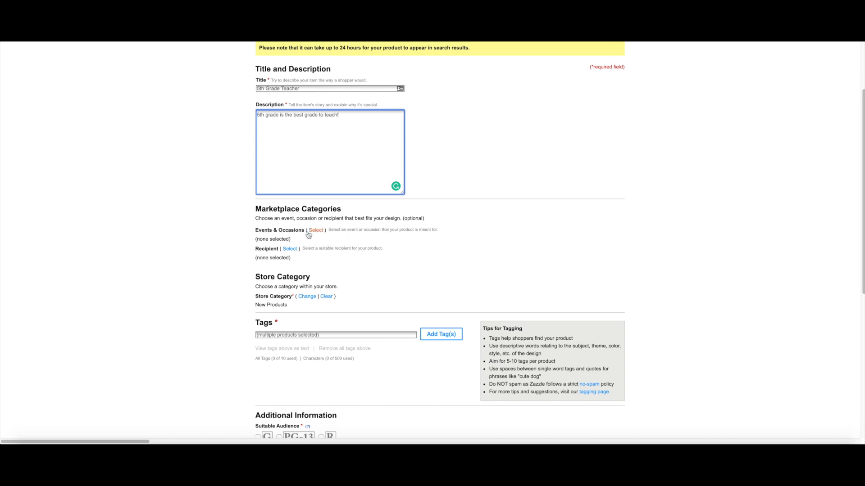
Set Events & Occasions to Occasions > Graduations
click(316, 230)
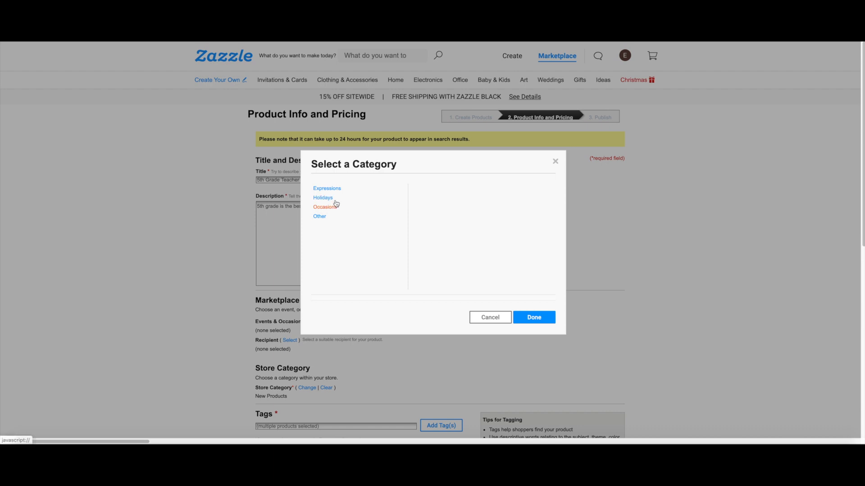
click(324, 207)
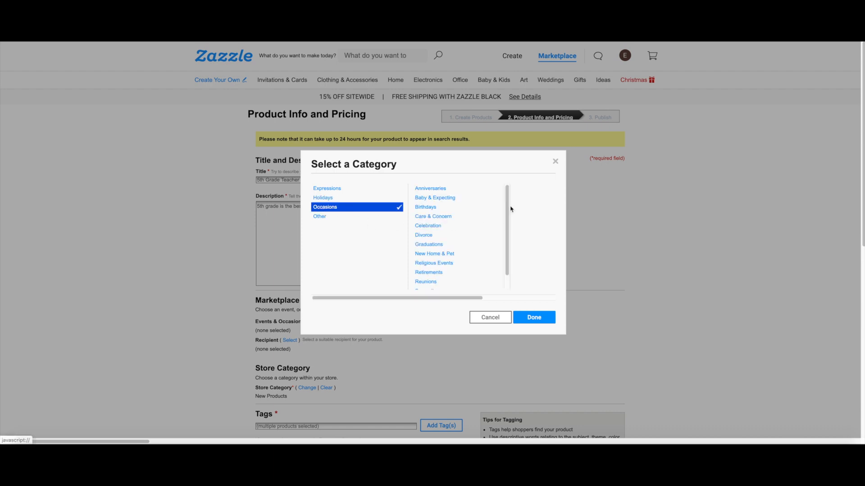
scroll(down, 3)
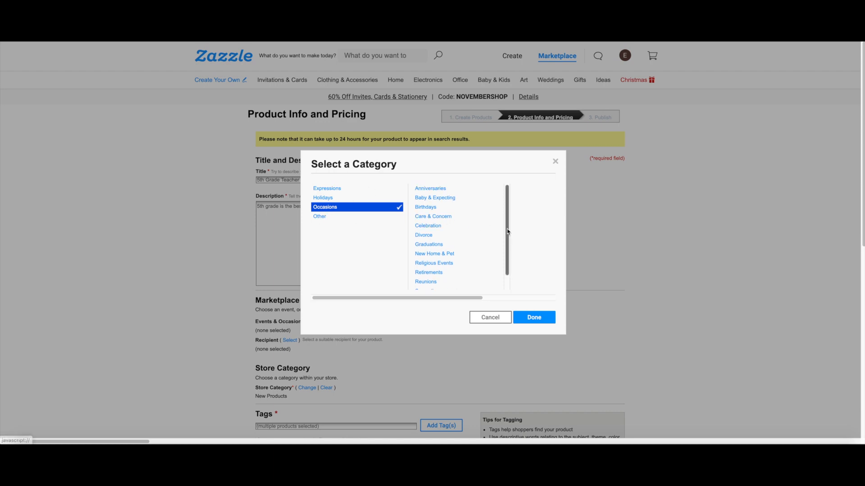
click(533, 317)
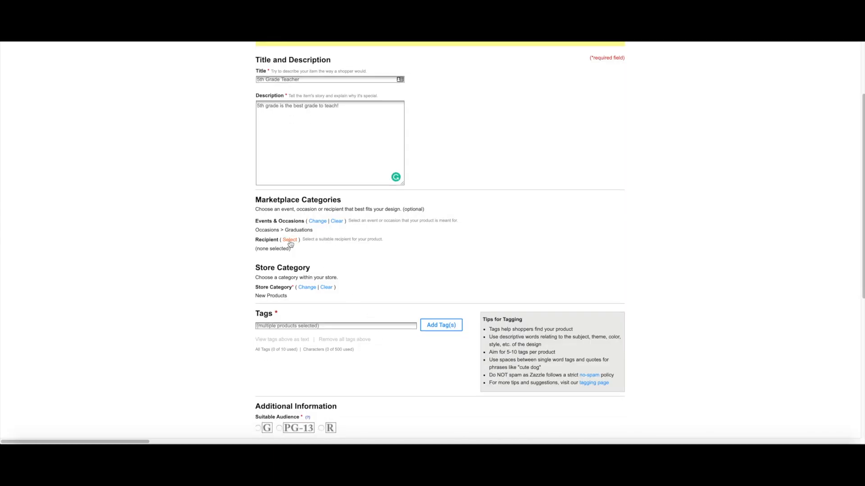
Set the Recipient category to For Anyone
click(289, 240)
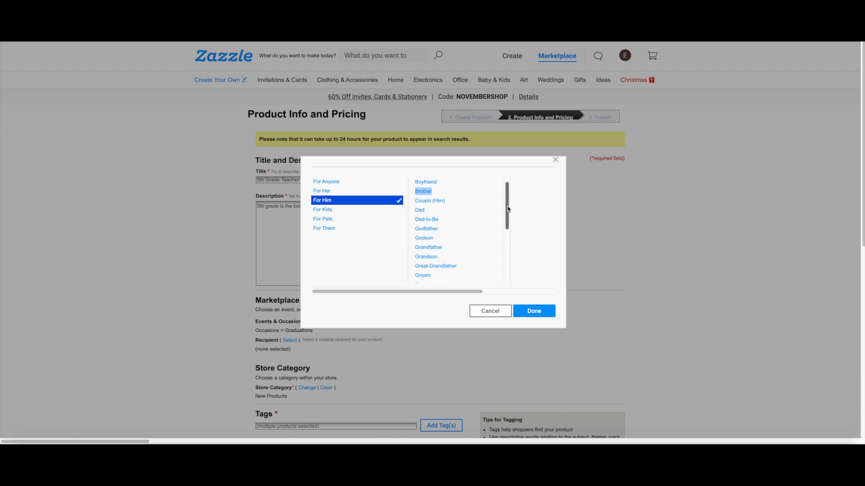
click(326, 181)
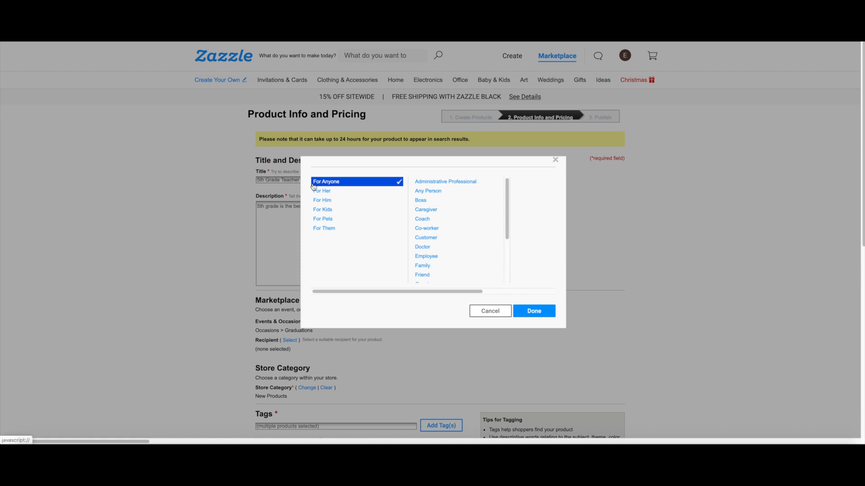
click(532, 311)
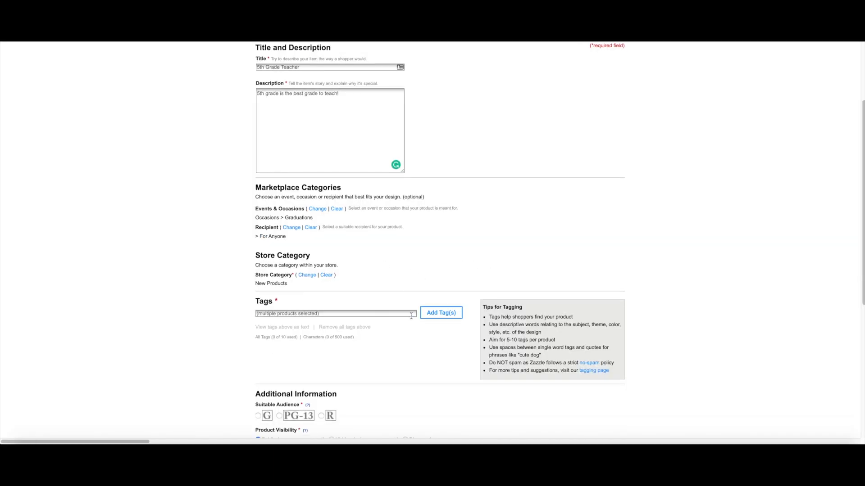
Add the tags teacher, classroom, school, education, 5th and grade
text(Tas)
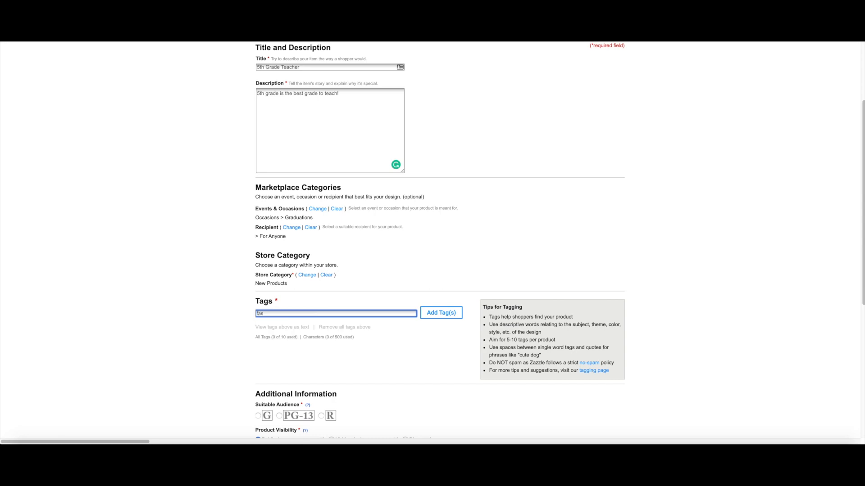
text(fff)
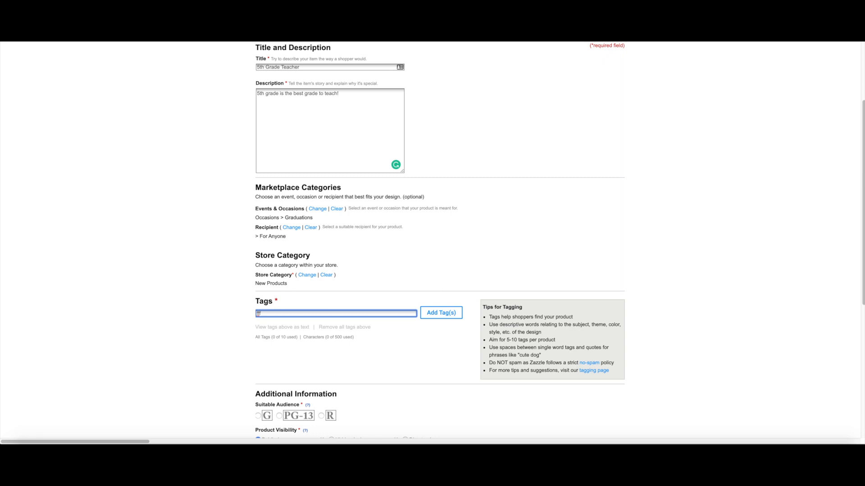
text(teach)
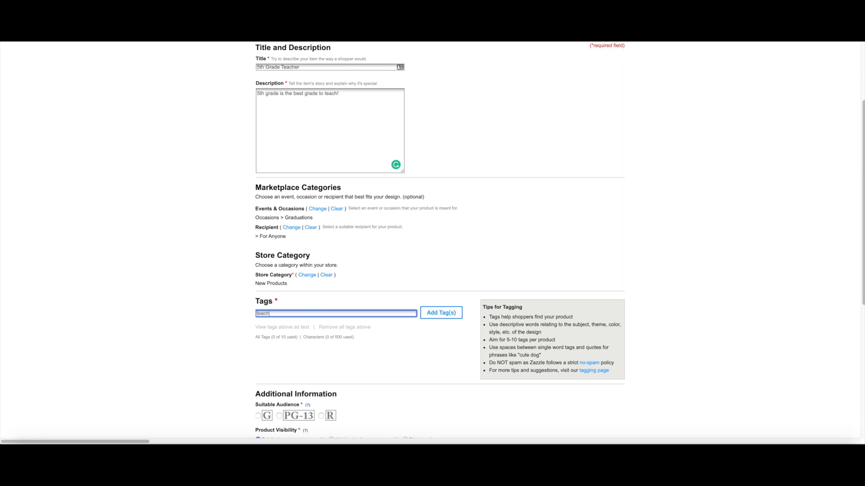
click(441, 312)
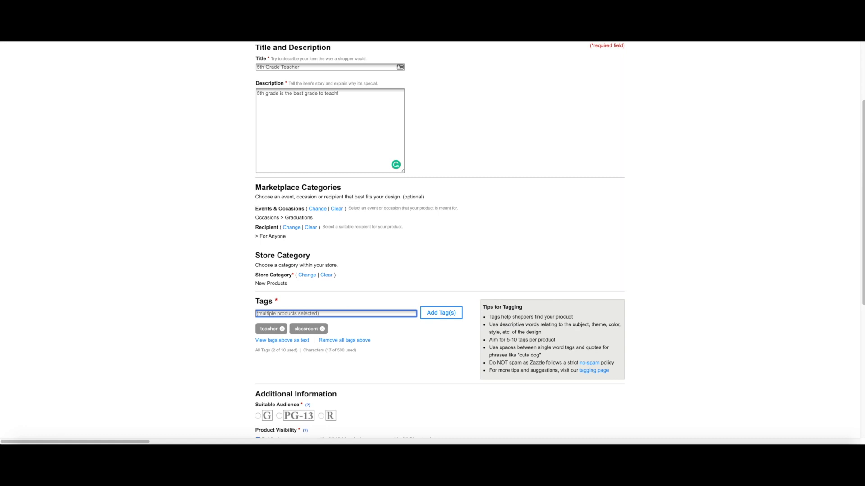
click(440, 313)
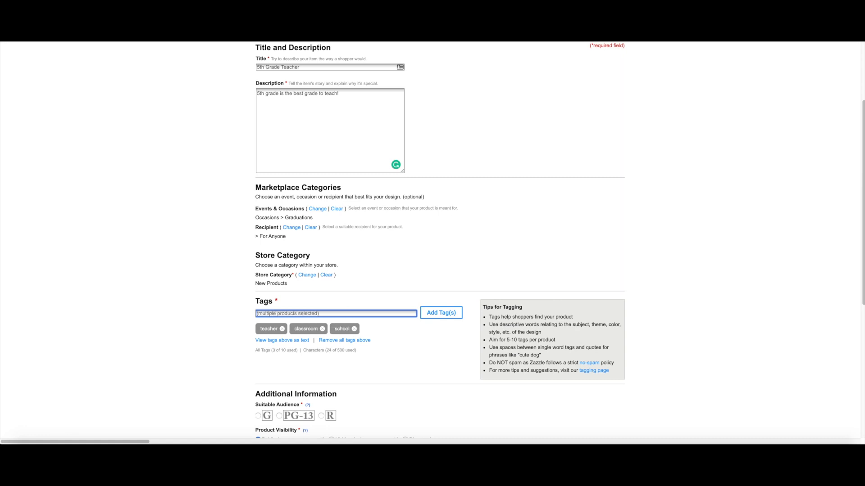
click(440, 313)
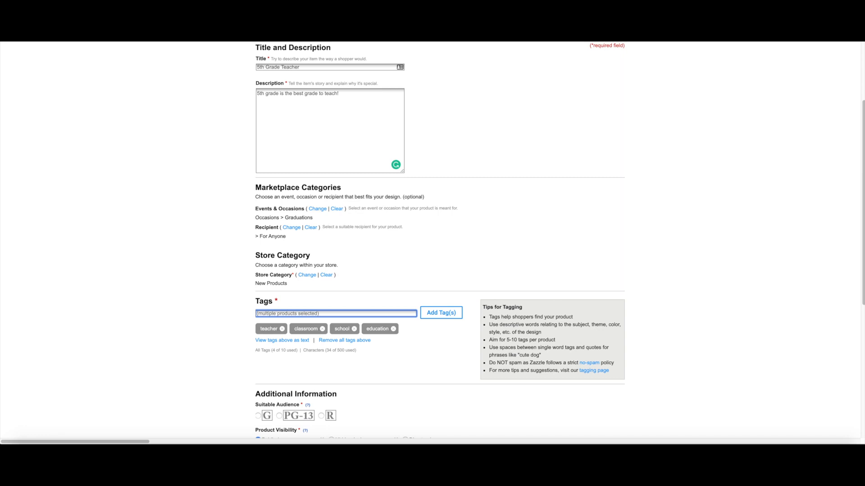
text(5th grad)
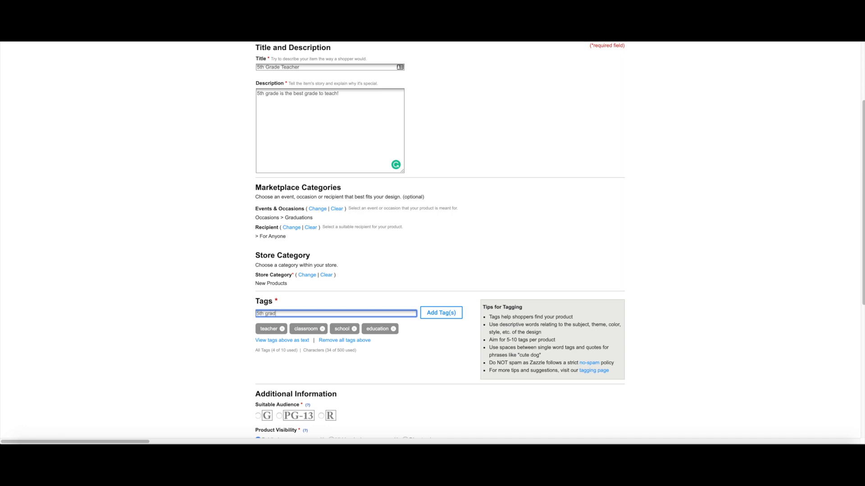
click(441, 313)
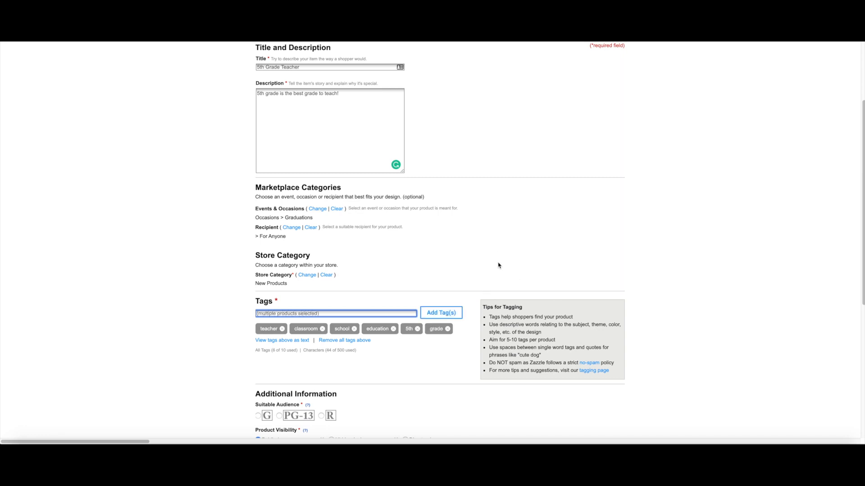
scroll(down, 3)
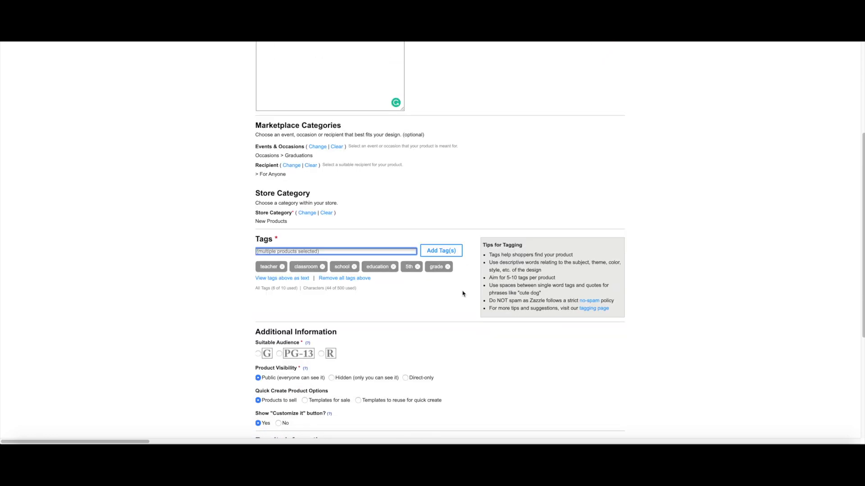
Select the G suitable audience rating, leaving visibility public and royalty 5.0%
click(258, 353)
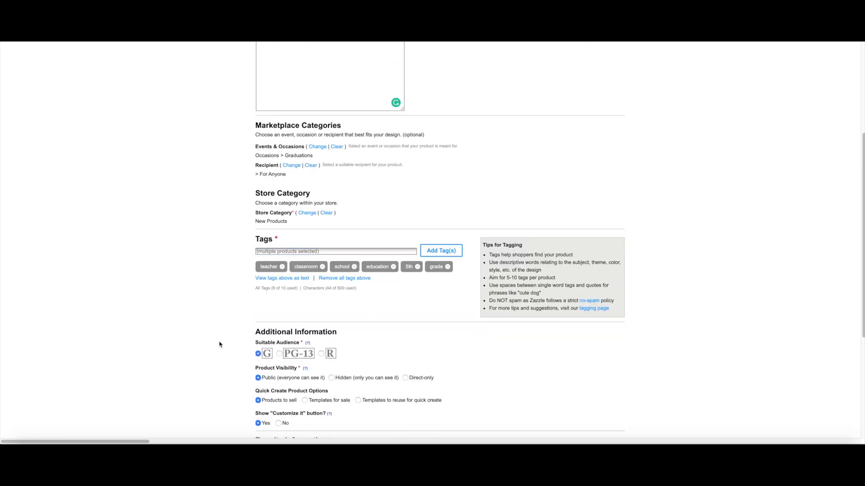
scroll(down, 3)
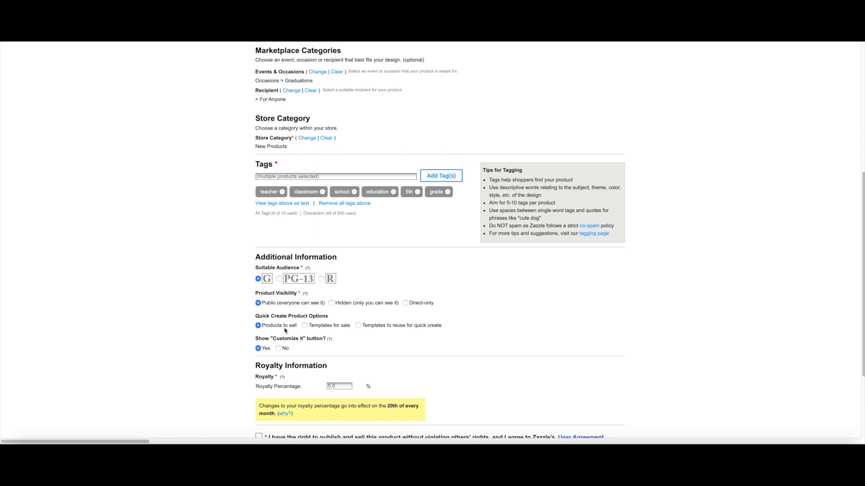
scroll(down, 3)
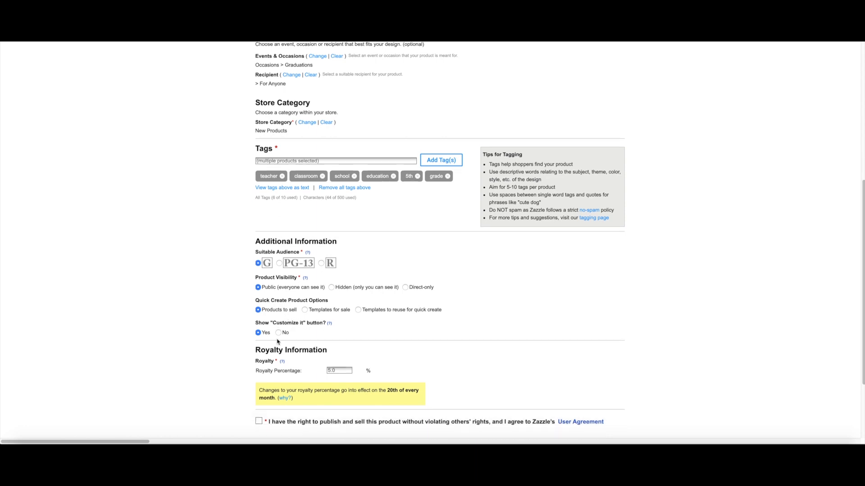
scroll(down, 3)
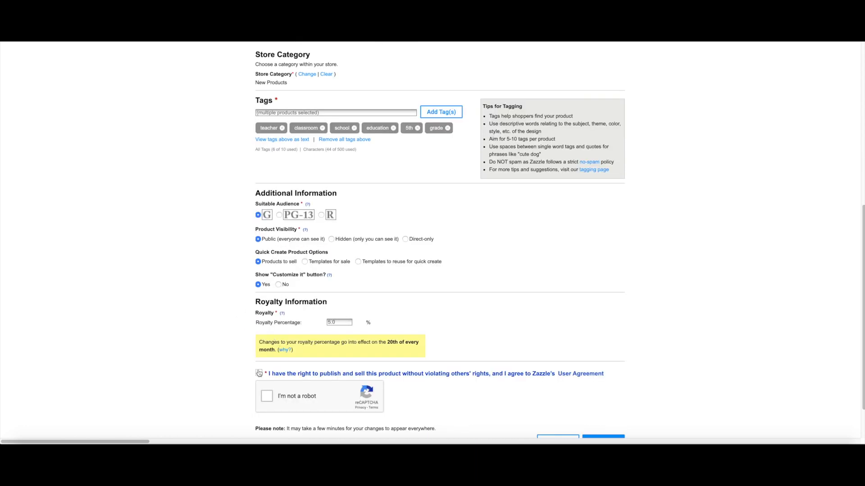
Tick the User Agreement and reCAPTCHA boxes and submit with Post it!
click(259, 321)
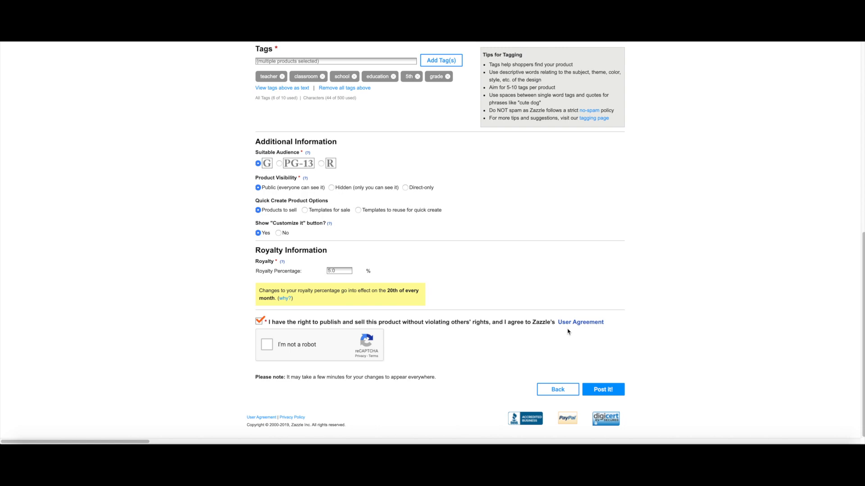
click(266, 344)
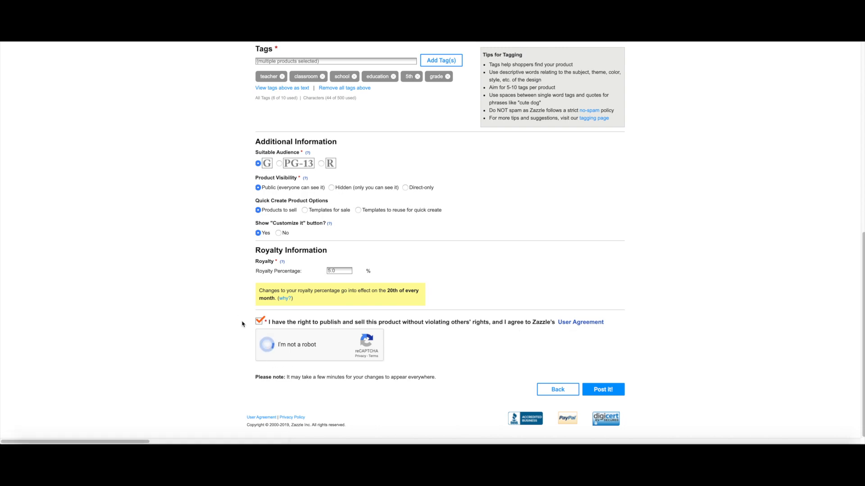
click(267, 344)
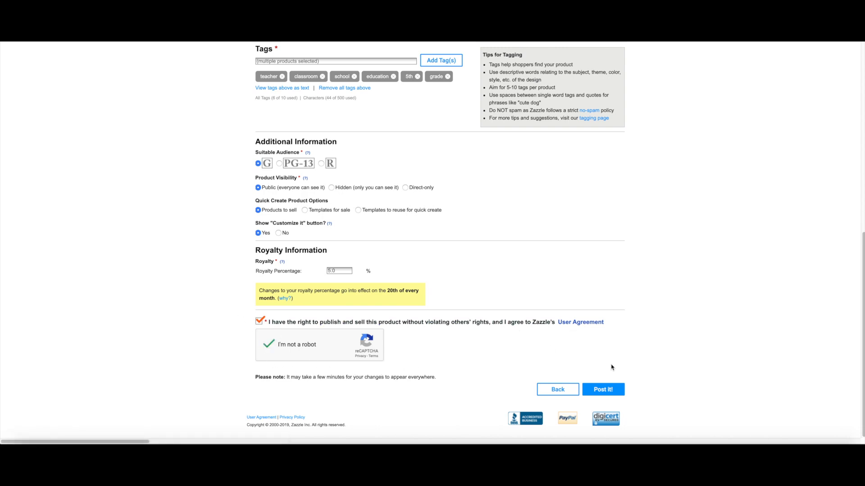
click(603, 389)
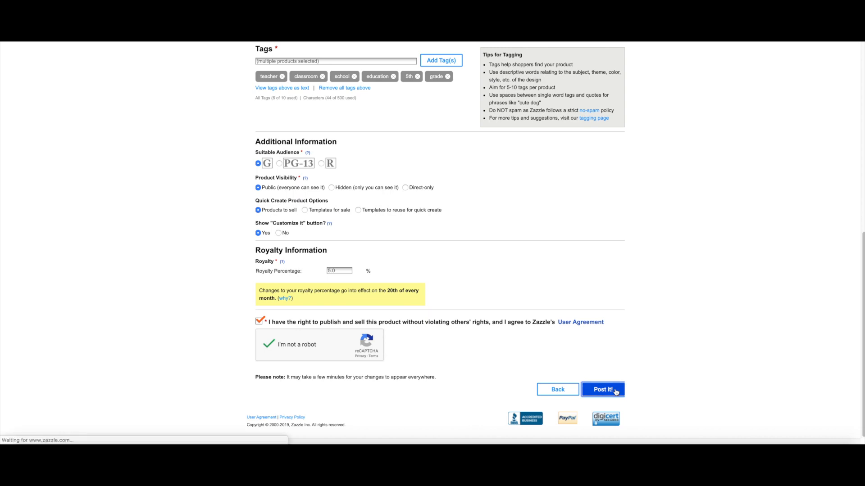